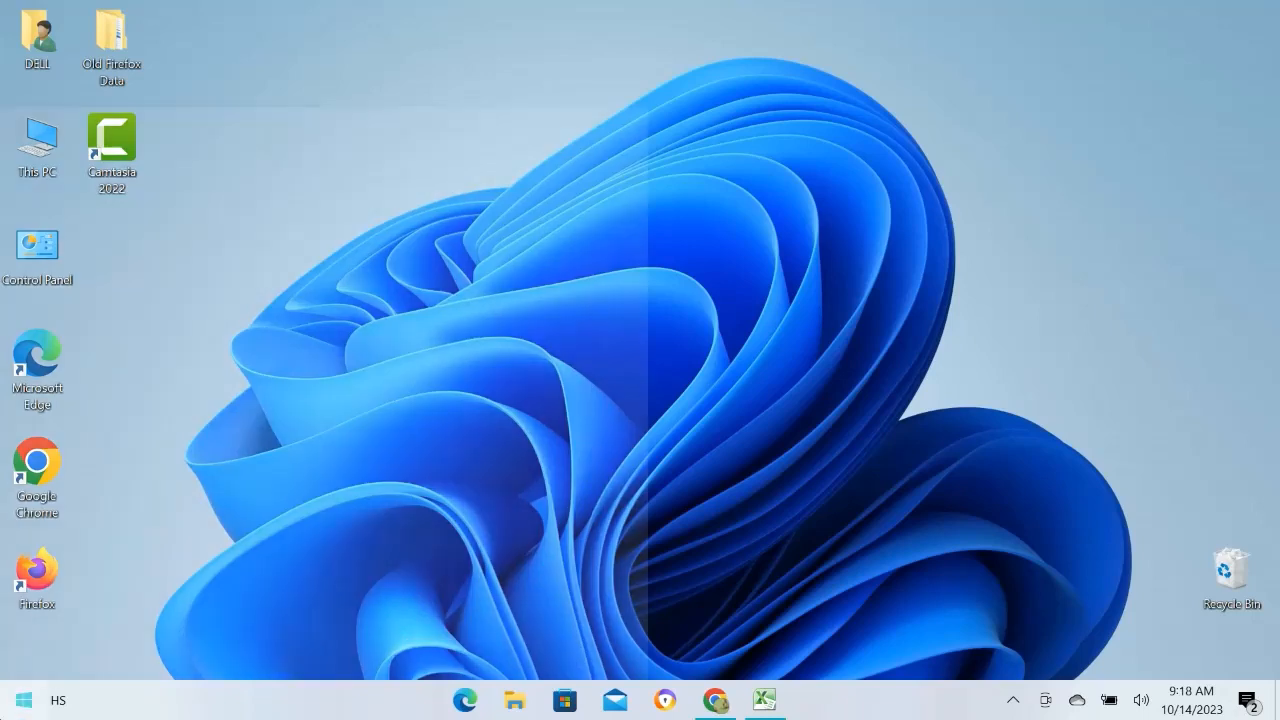
# Step: Search Windows for "kesper" so the Kaspersky app shows as best match
pyautogui.write('kesper')
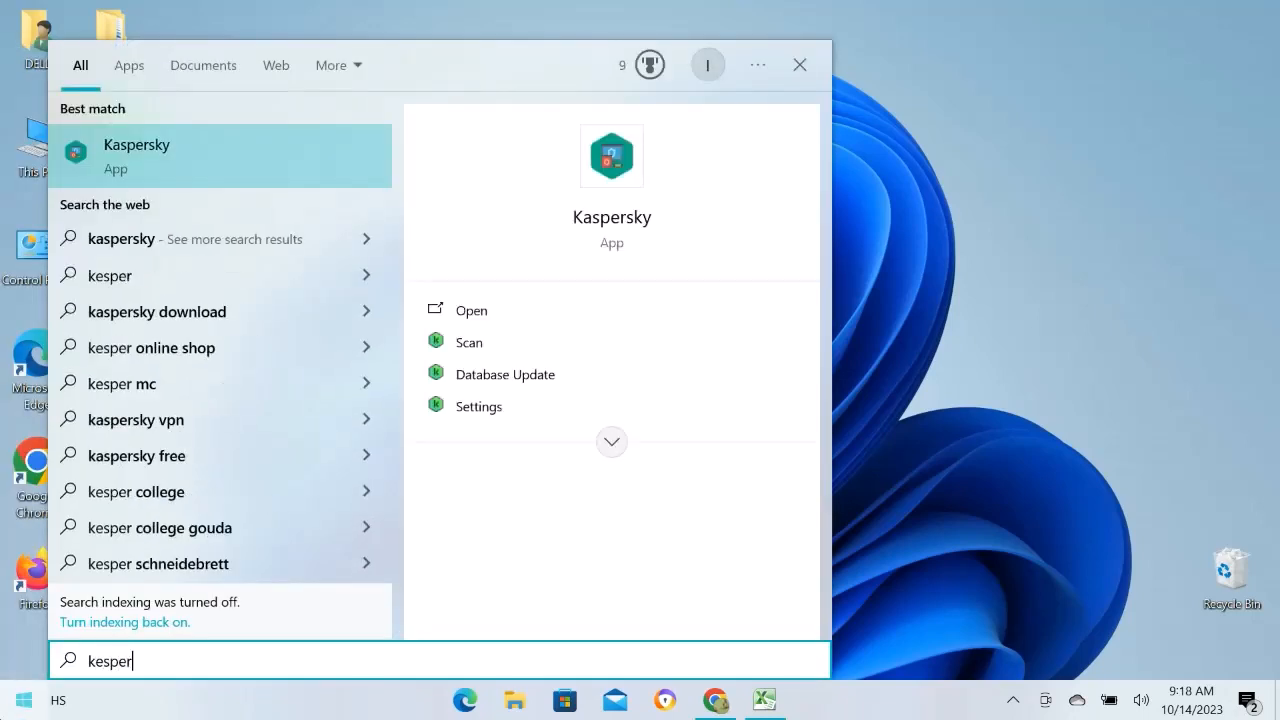
pyautogui.moveTo(470, 308)
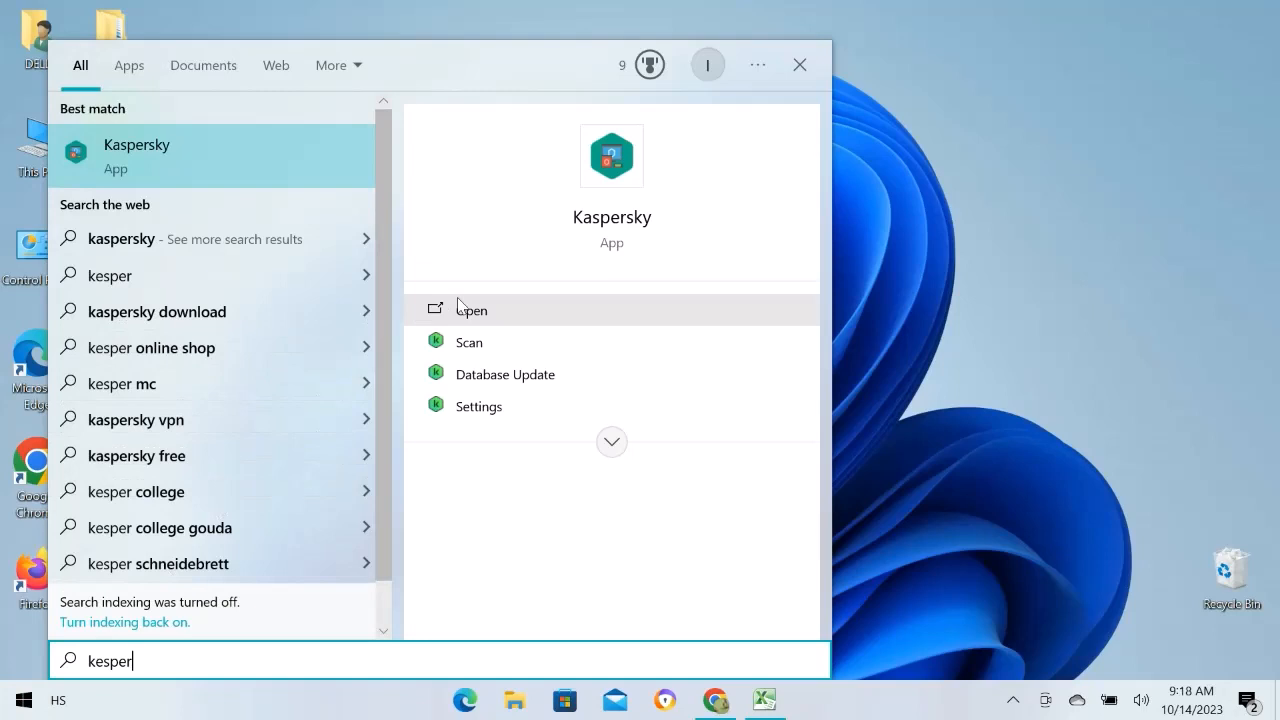
# Step: Launch Kaspersky and show the Profile page with the active trial subscription
pyautogui.click(470, 308)
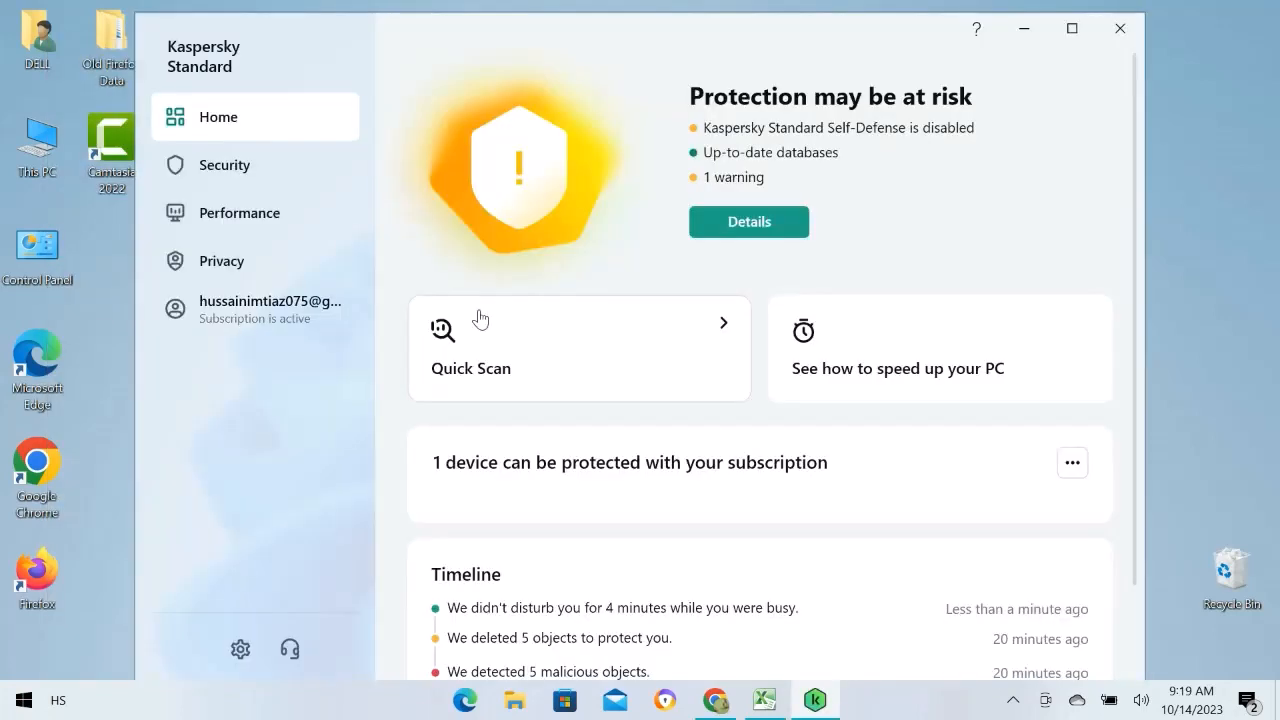
pyautogui.scroll(-3)
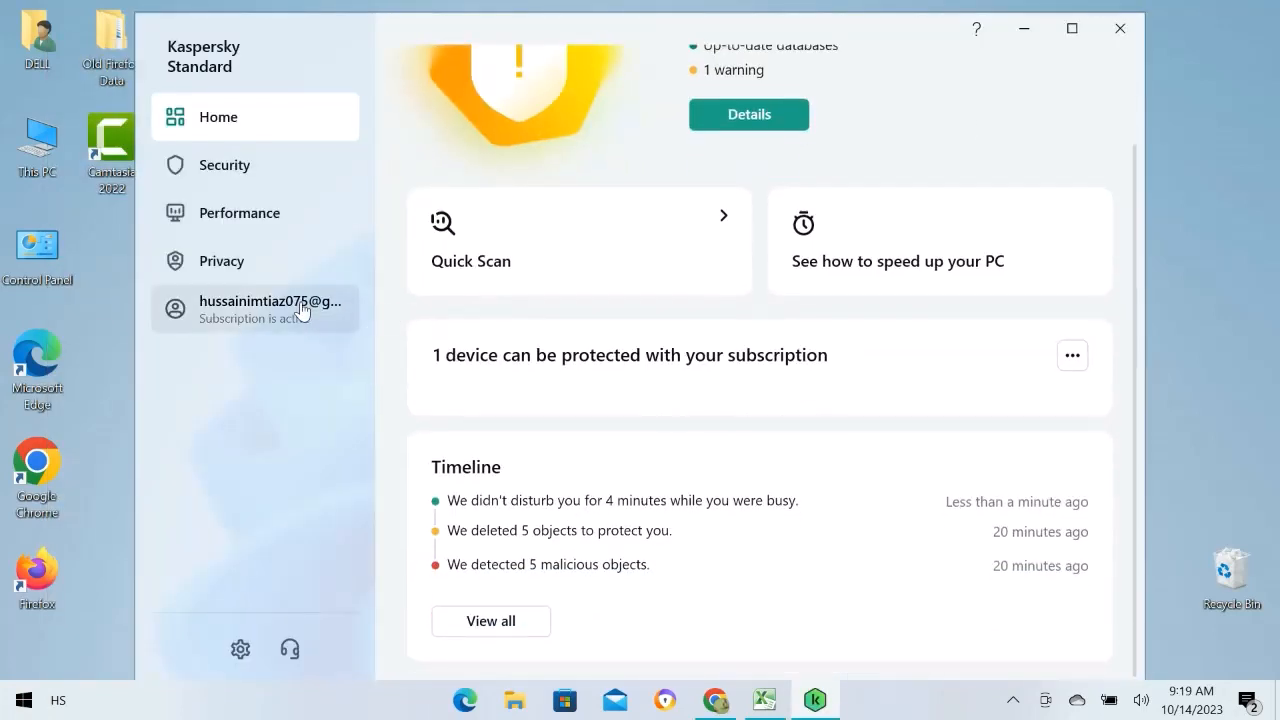
pyautogui.click(256, 308)
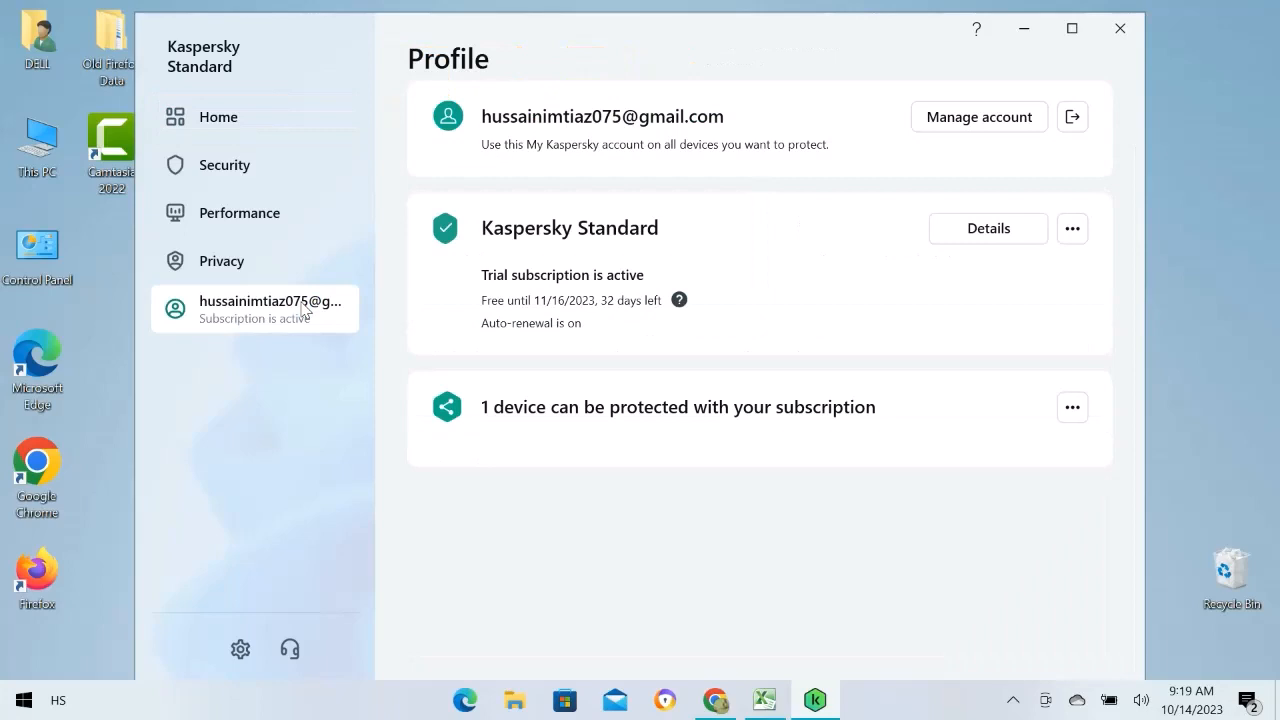
pyautogui.moveTo(600, 260)
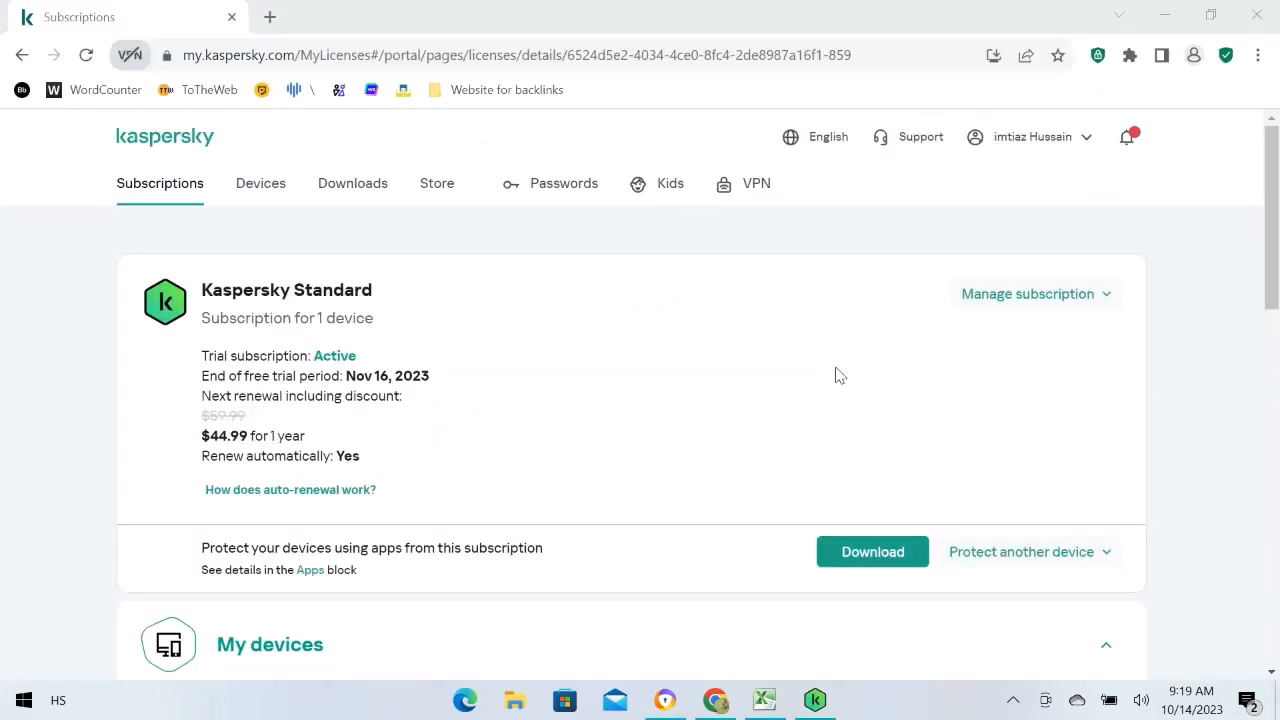
# Step: Reveal the Manage subscription options for Kaspersky Standard in My Kaspersky
pyautogui.scroll(-3)
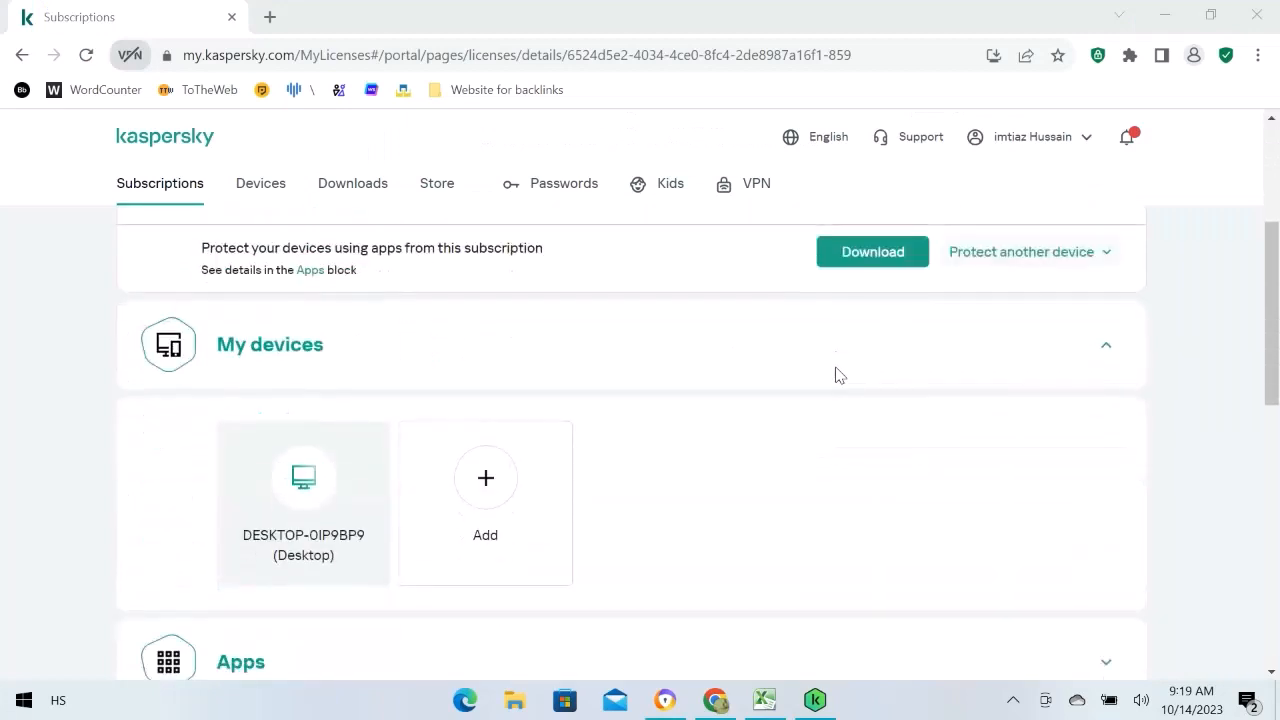
pyautogui.scroll(-3)
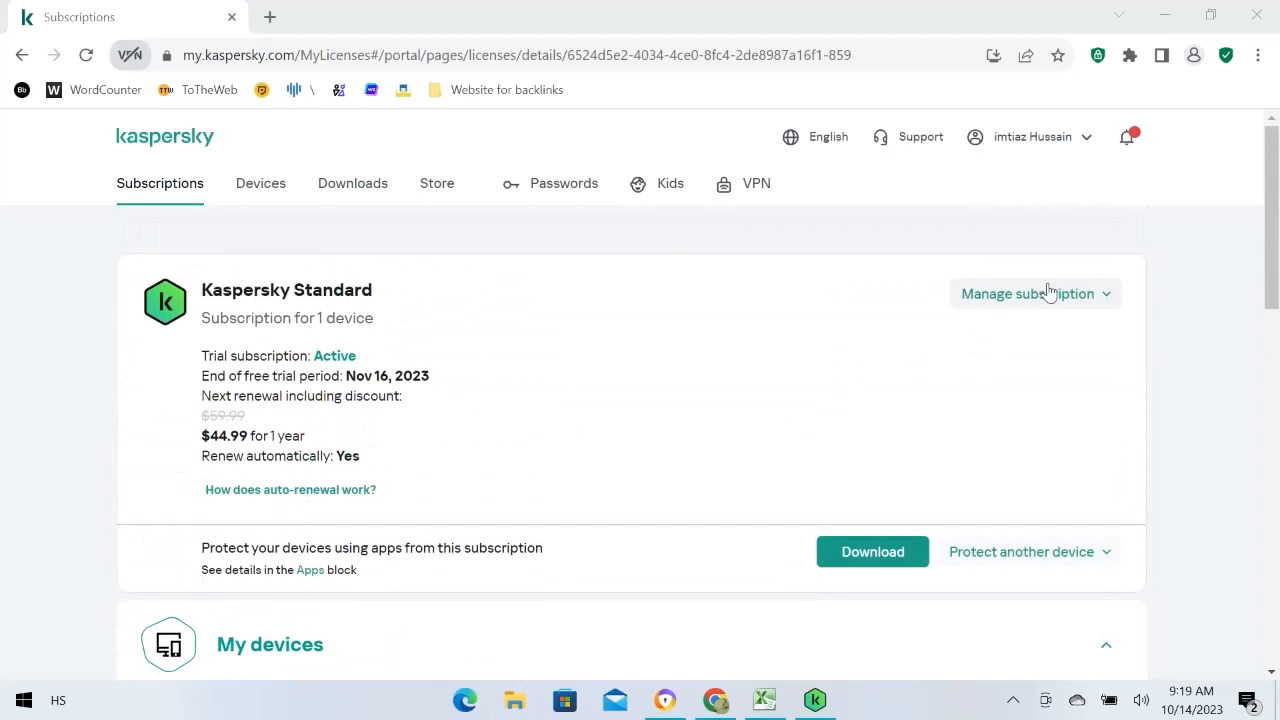
pyautogui.click(1028, 292)
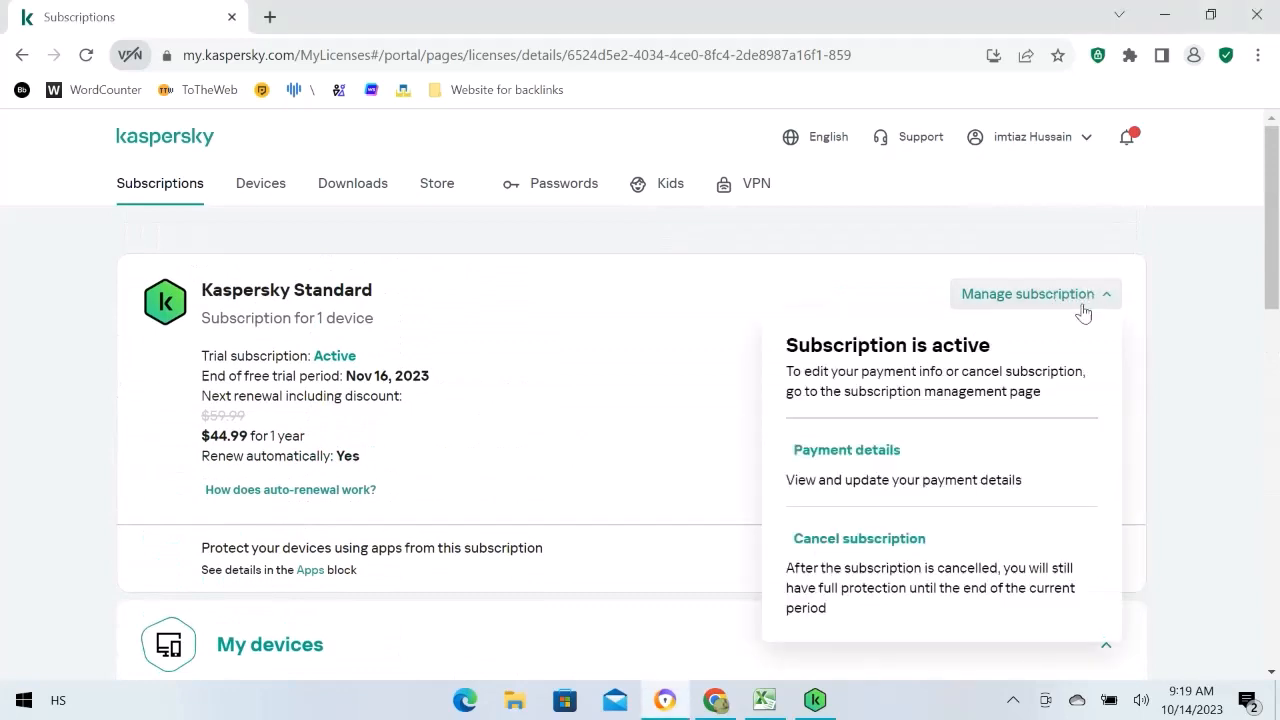
pyautogui.moveTo(858, 538)
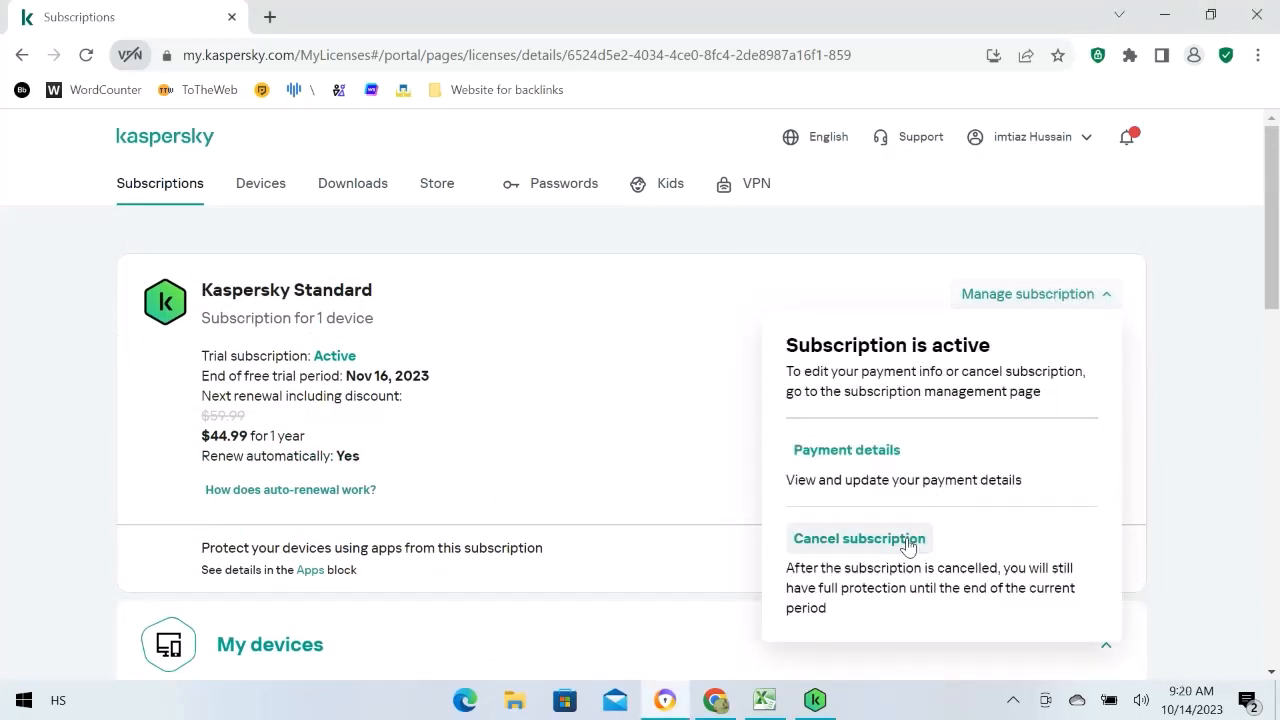
# Step: Cancel the Kaspersky Standard subscription and confirm it in the cancellation dialog
pyautogui.click(856, 538)
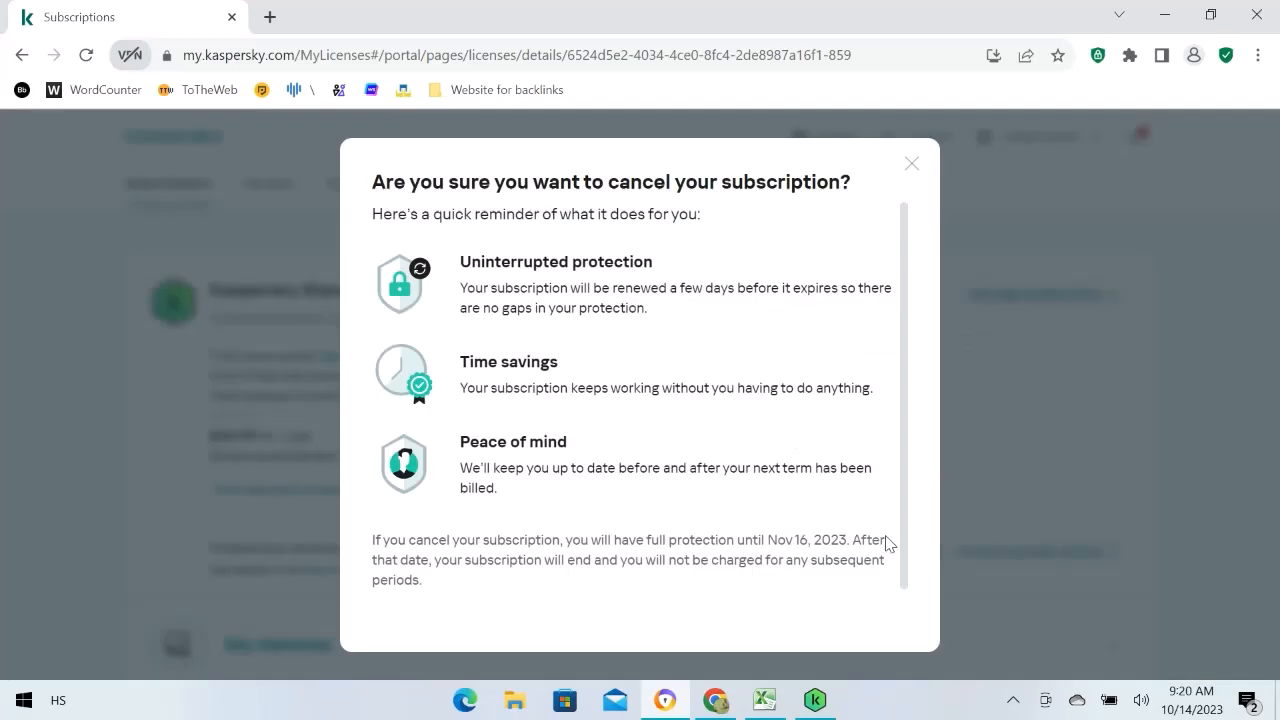
pyautogui.scroll(-3)
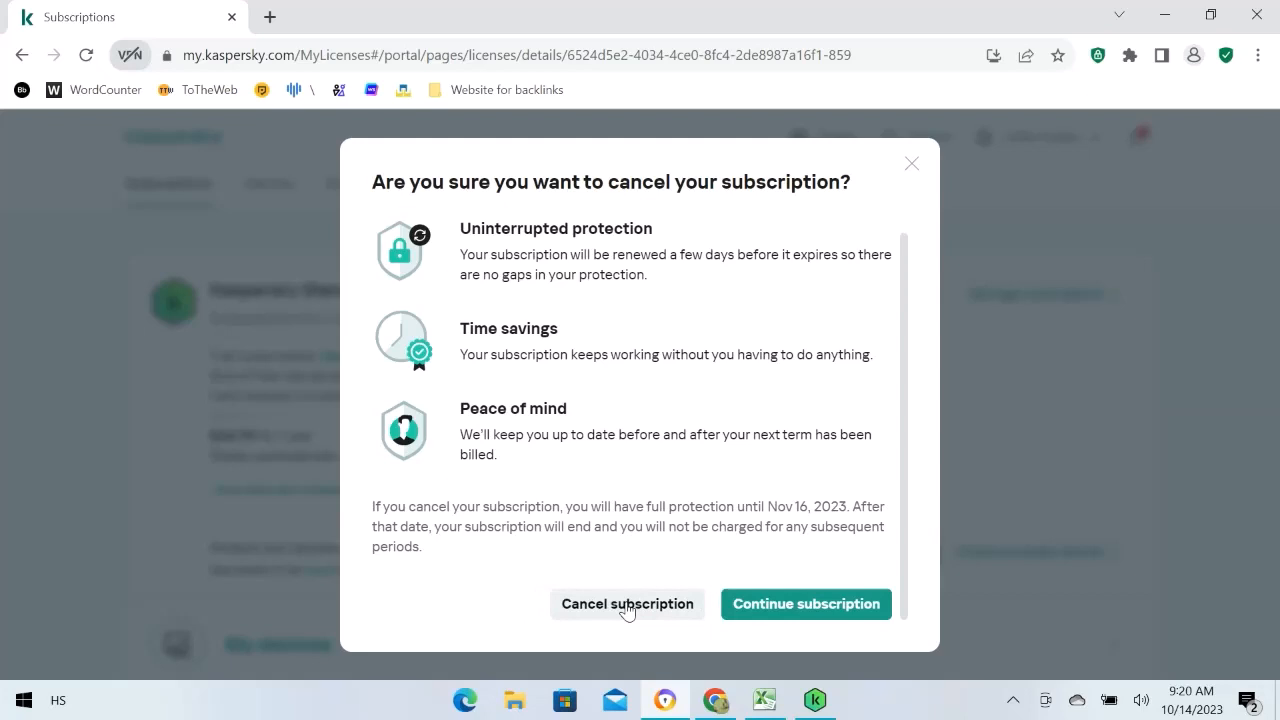
pyautogui.click(806, 604)
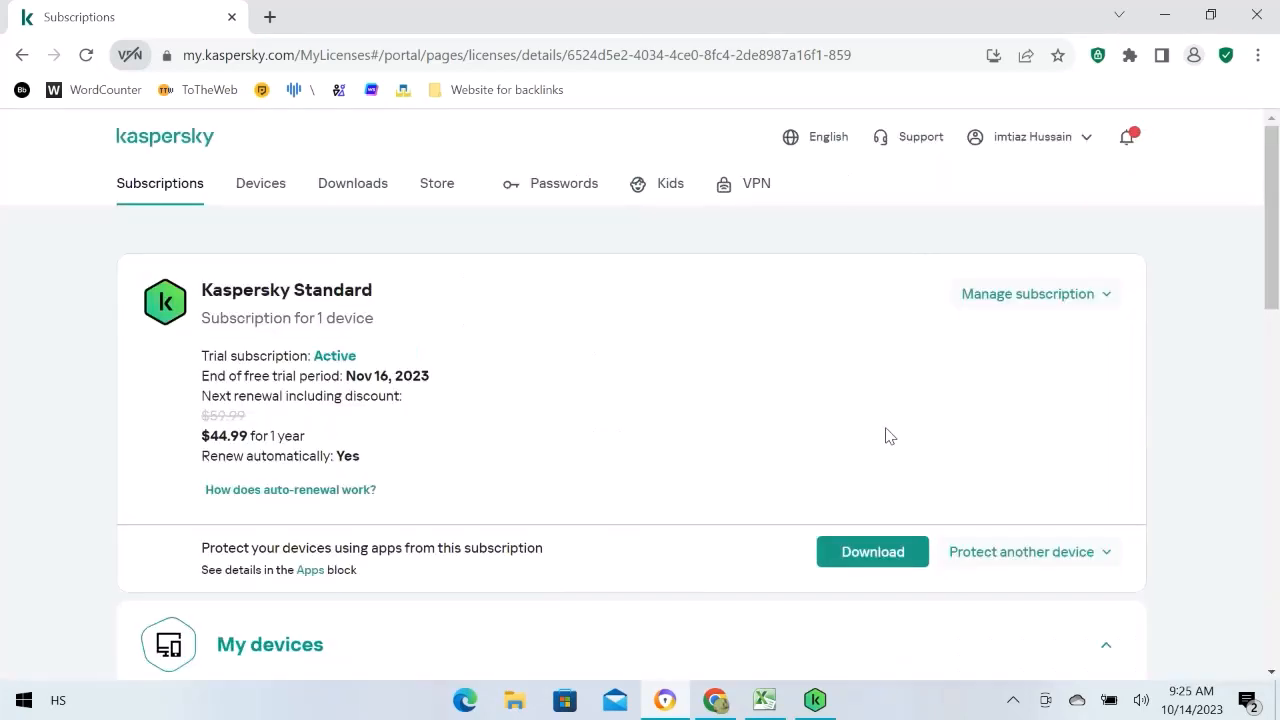